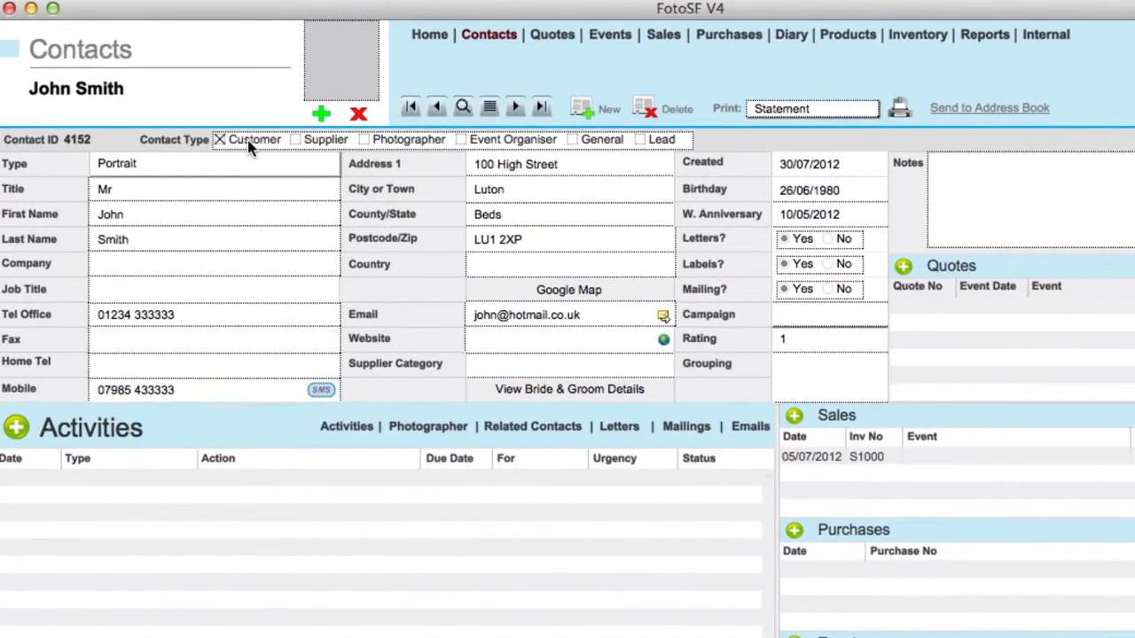
mouse_move(411, 153)
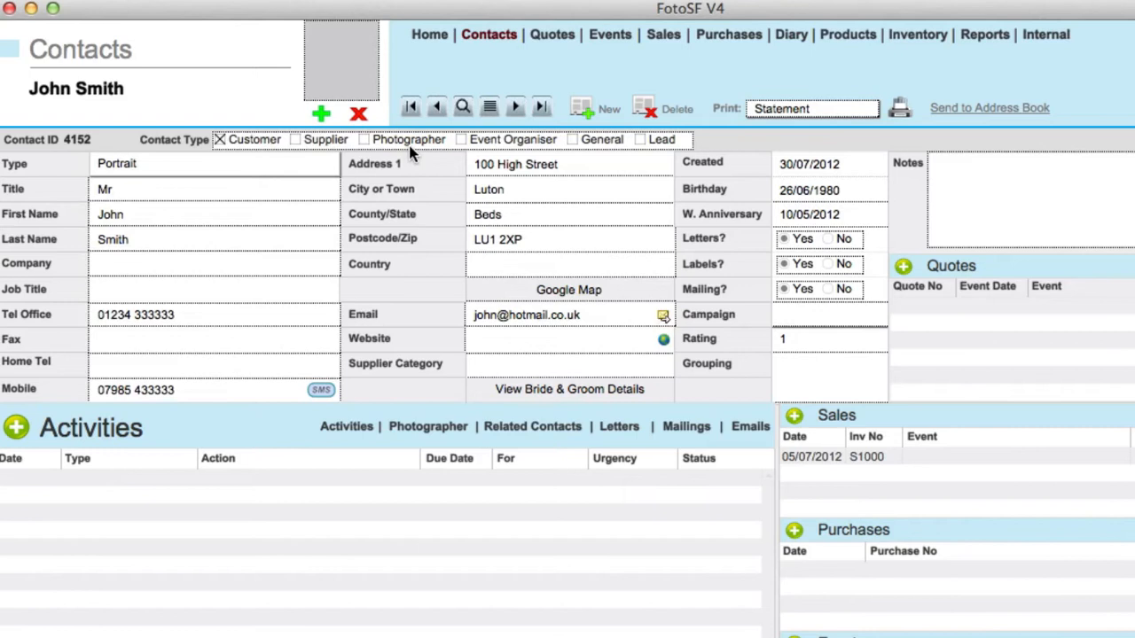
mouse_move(412, 156)
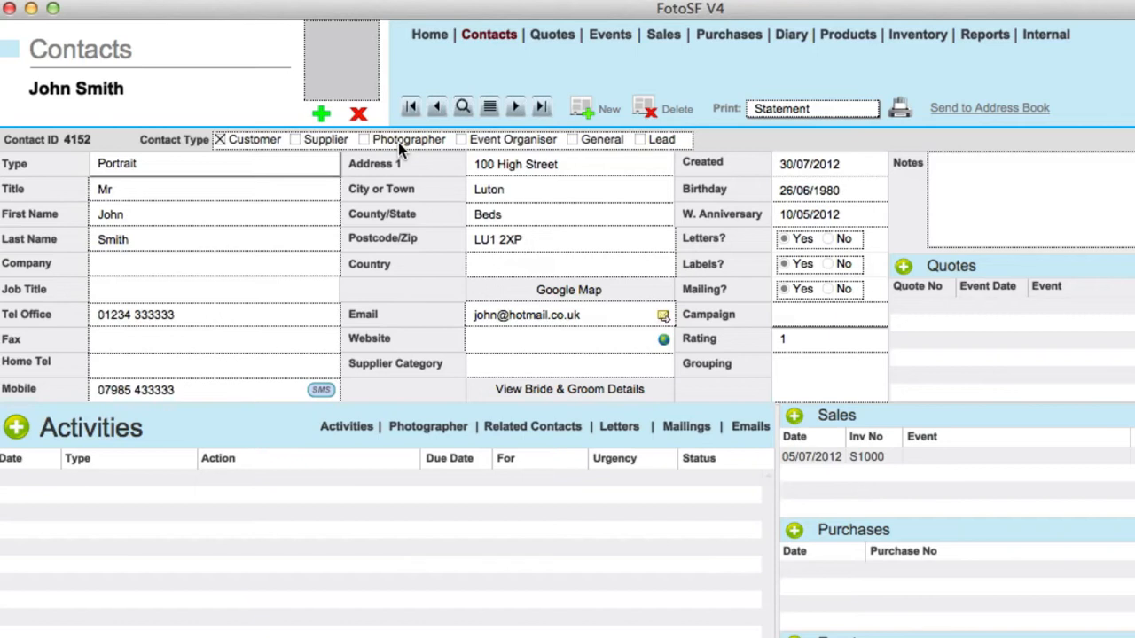
mouse_move(532, 151)
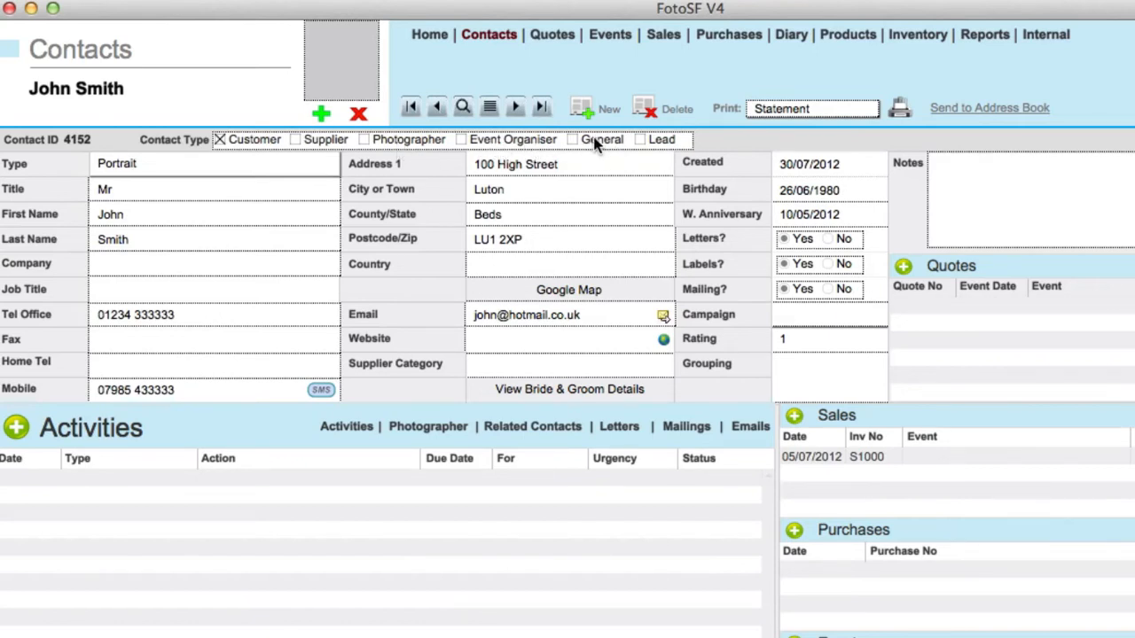
mouse_move(646, 138)
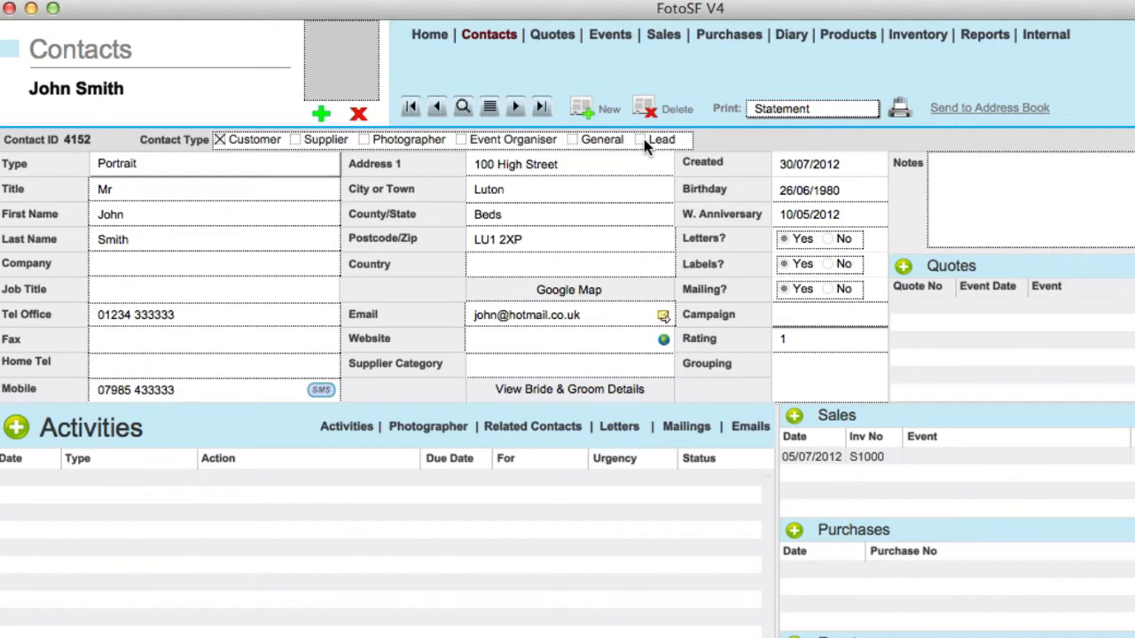
mouse_move(276, 176)
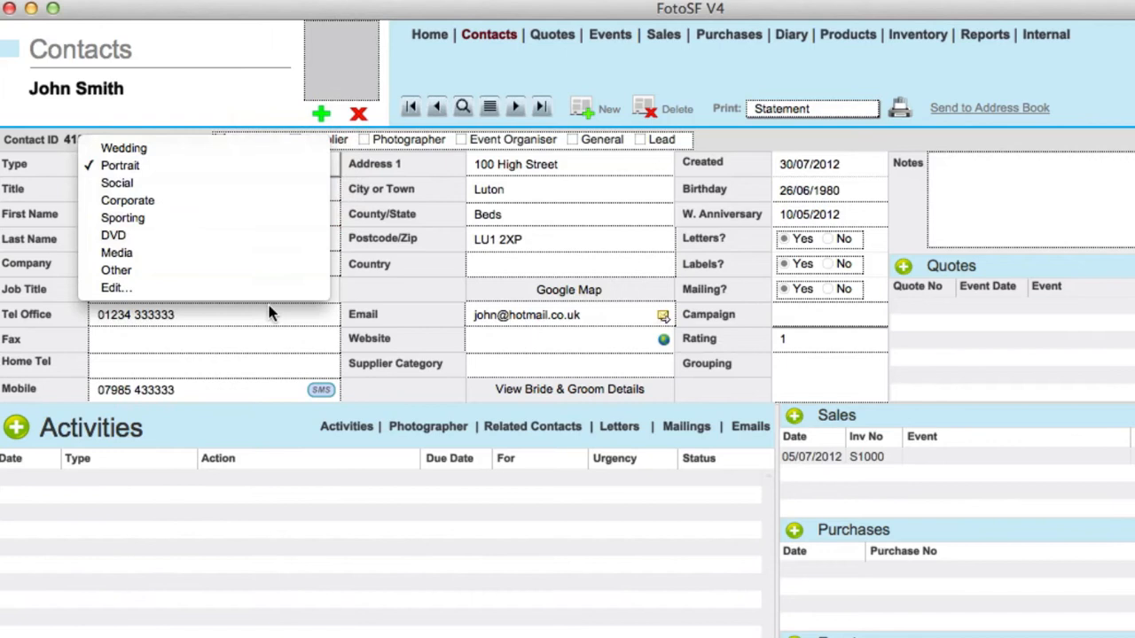
mouse_move(252, 287)
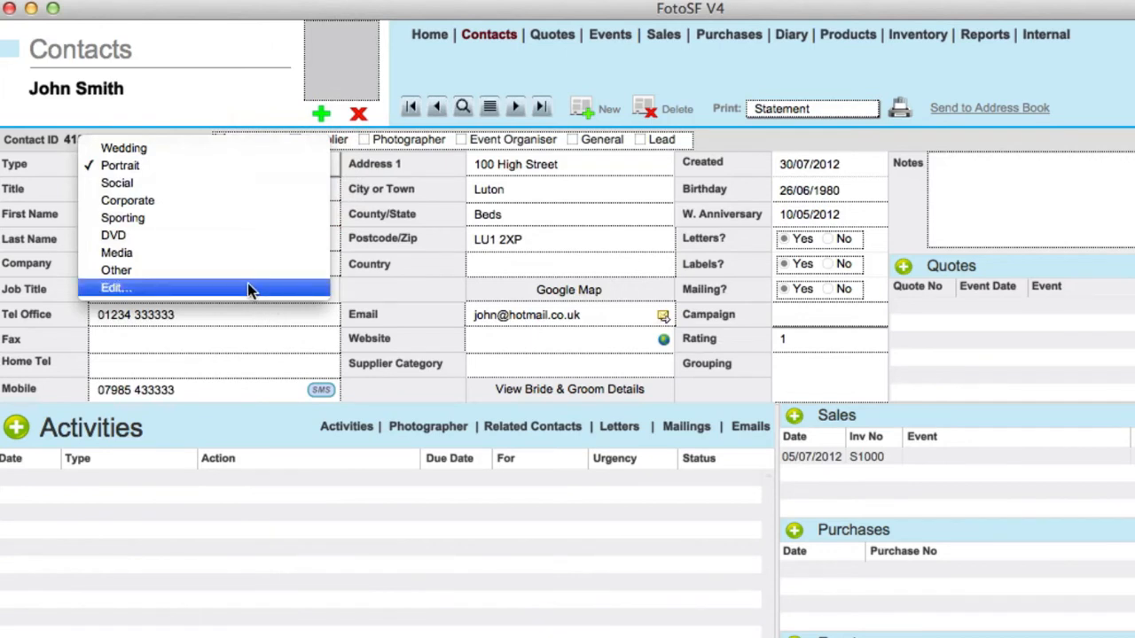
mouse_move(252, 201)
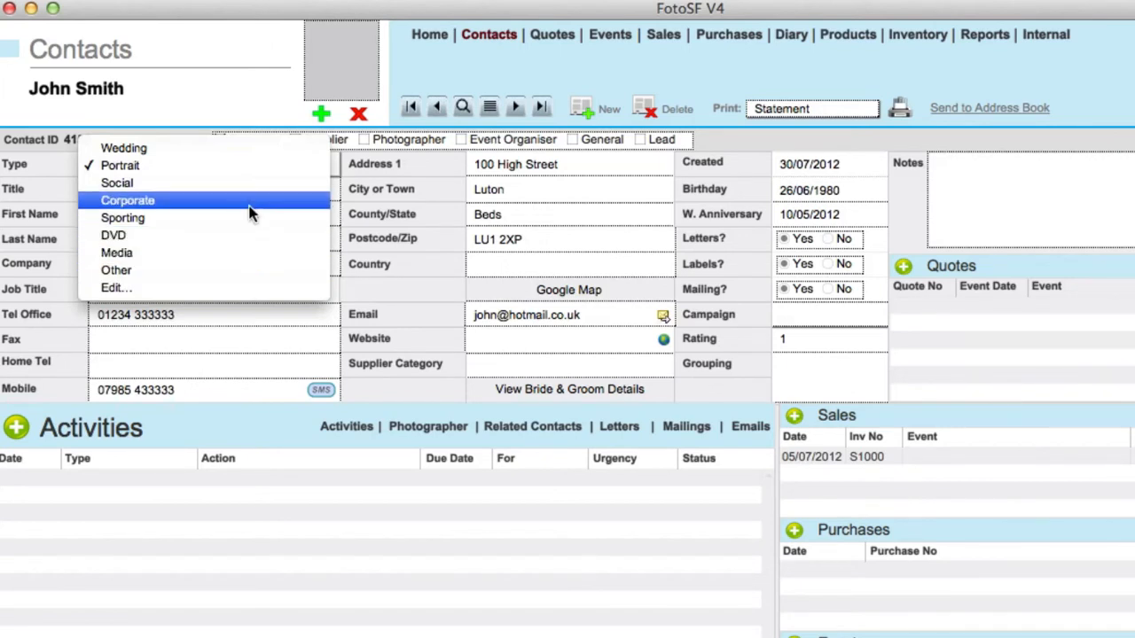
mouse_move(251, 149)
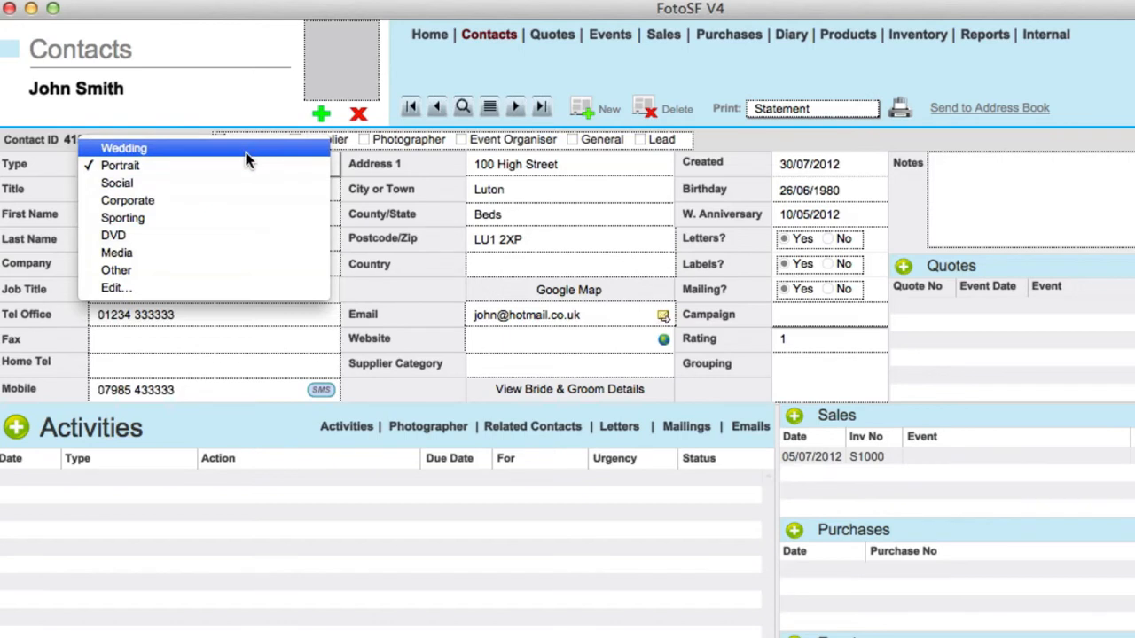
mouse_move(211, 153)
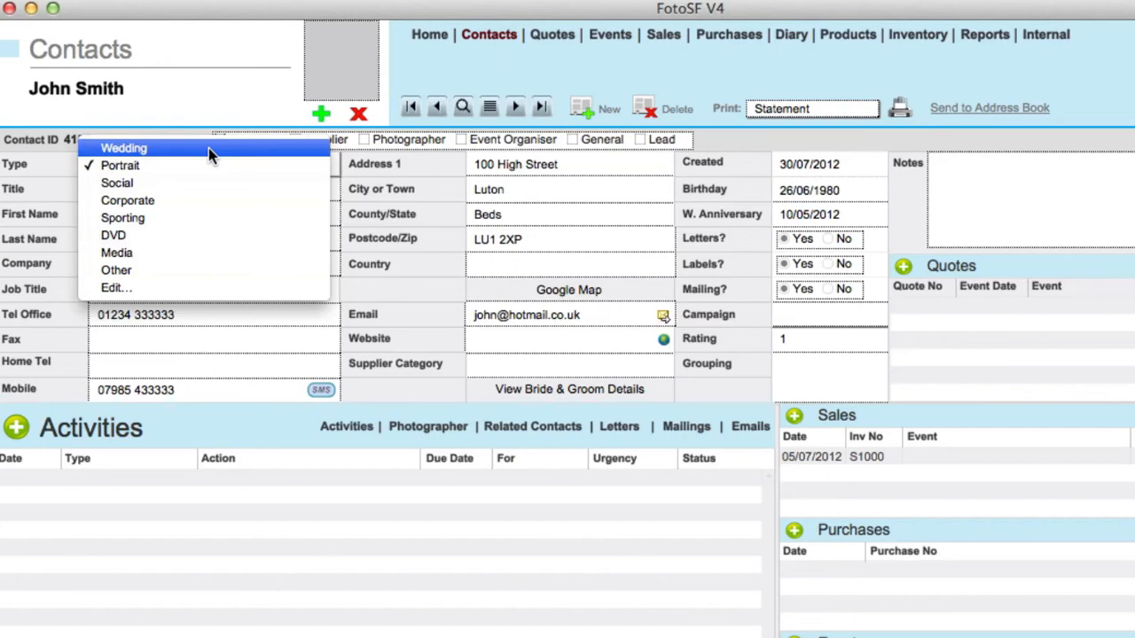
mouse_move(571, 123)
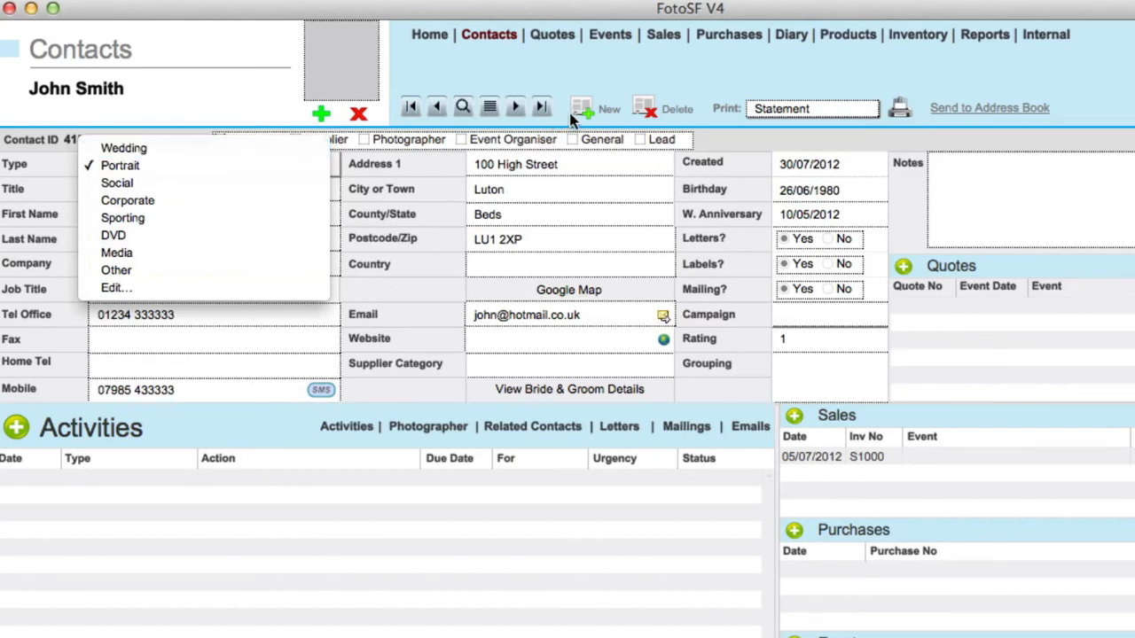
mouse_move(113, 234)
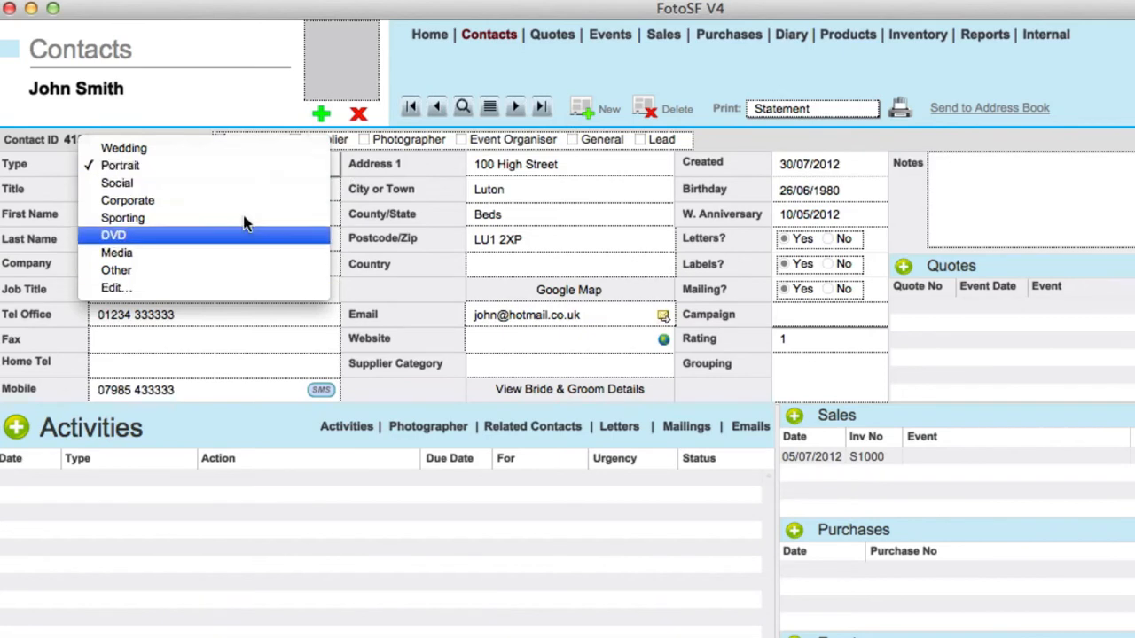
left_click(120, 166)
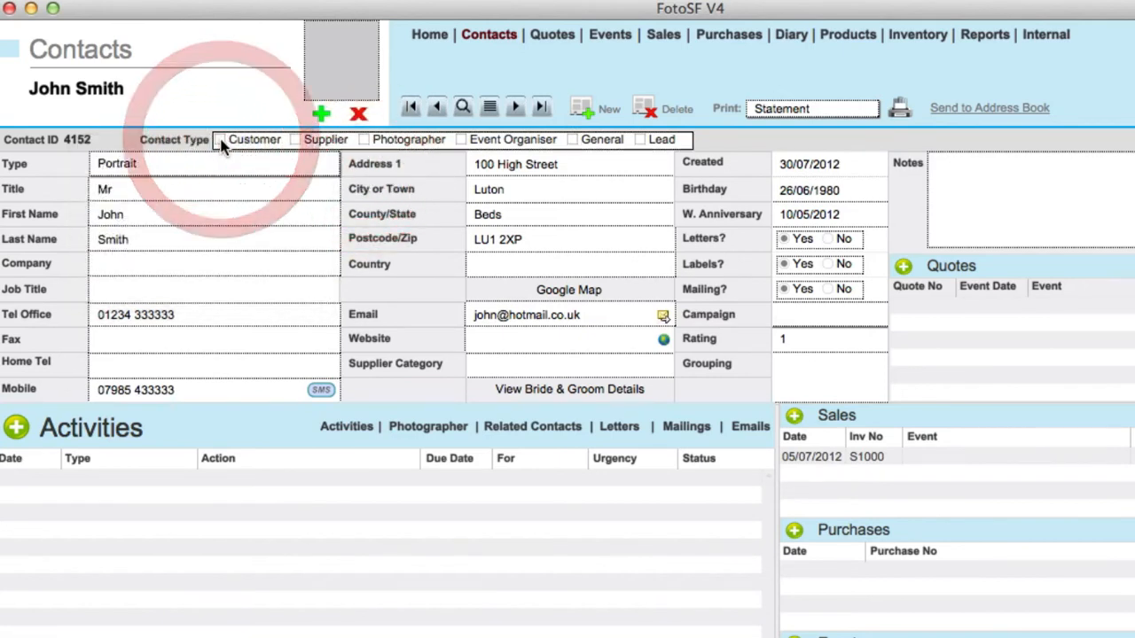
left_click(220, 138)
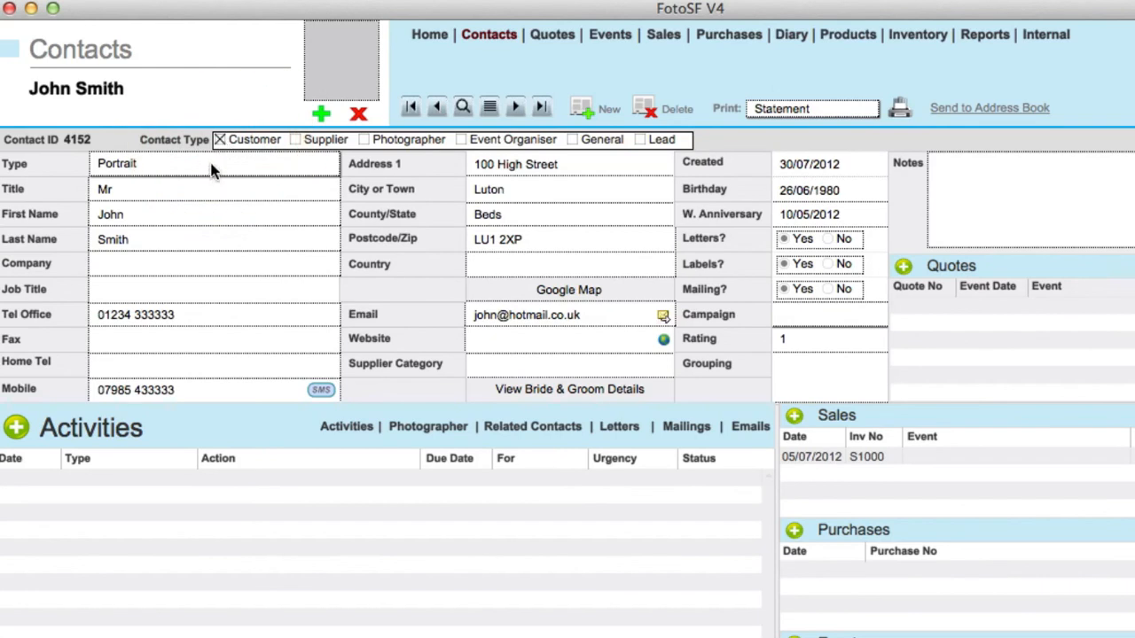